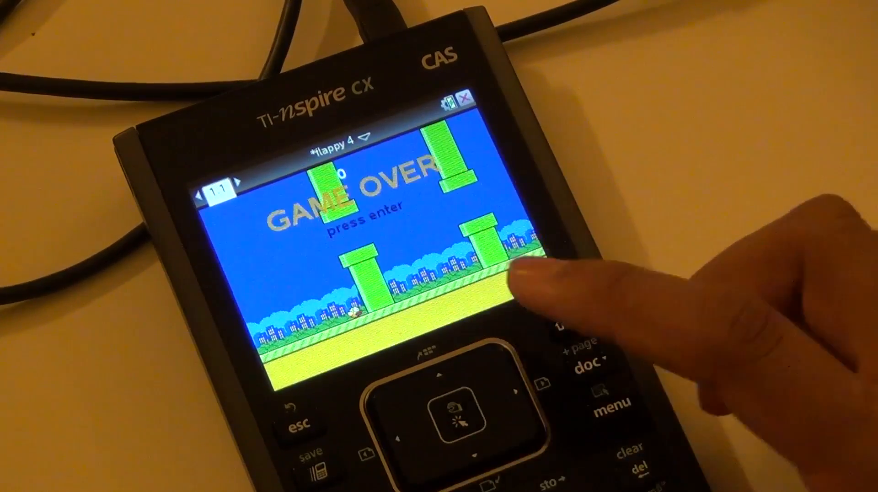
- Search Google for 'ti nspire games' and open the ticalc.org TI-Nspire Lua Games archive
{"action": "key", "text": "enter"}
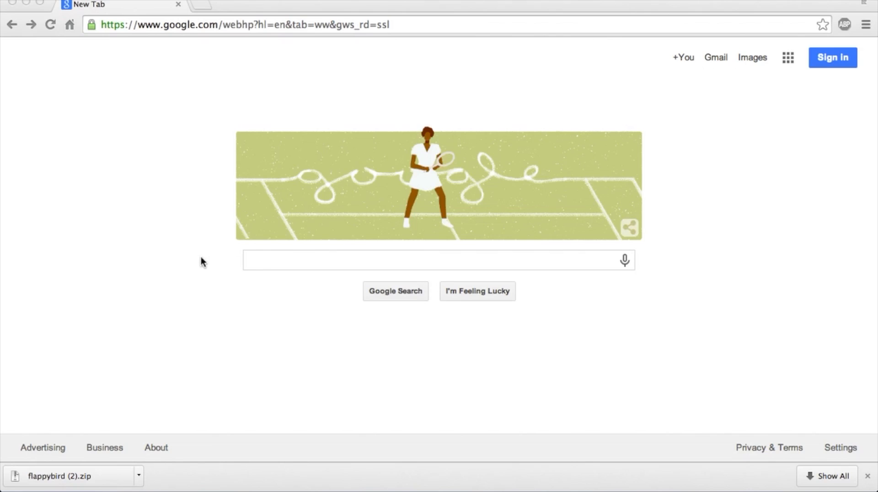
{"action": "type", "text": "t"}
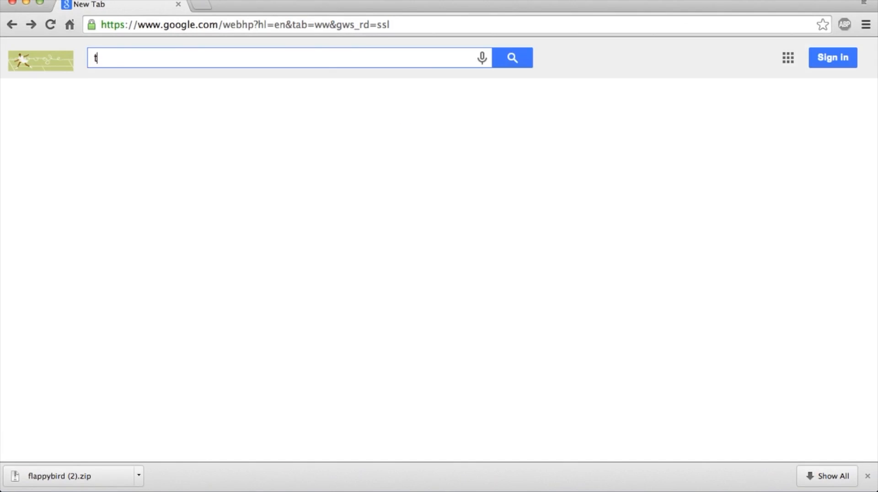
{"action": "type", "text": "i nspire"}
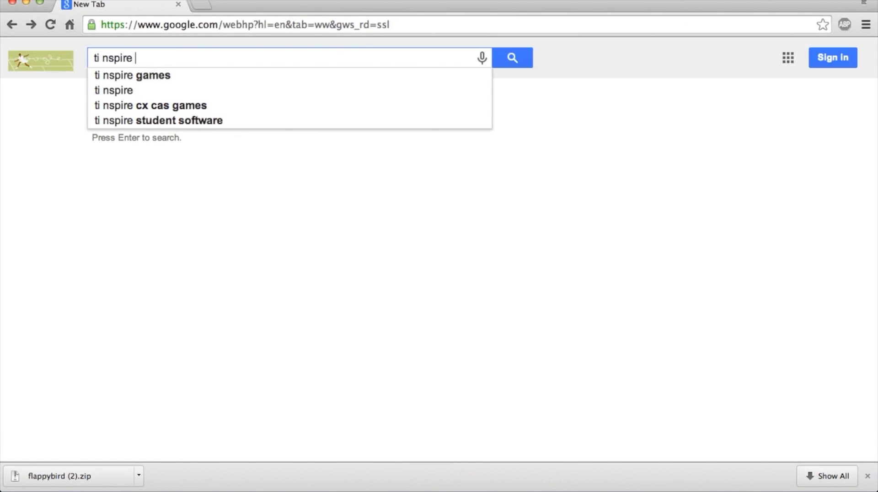
{"action": "left_click", "coordinate": [132, 75]}
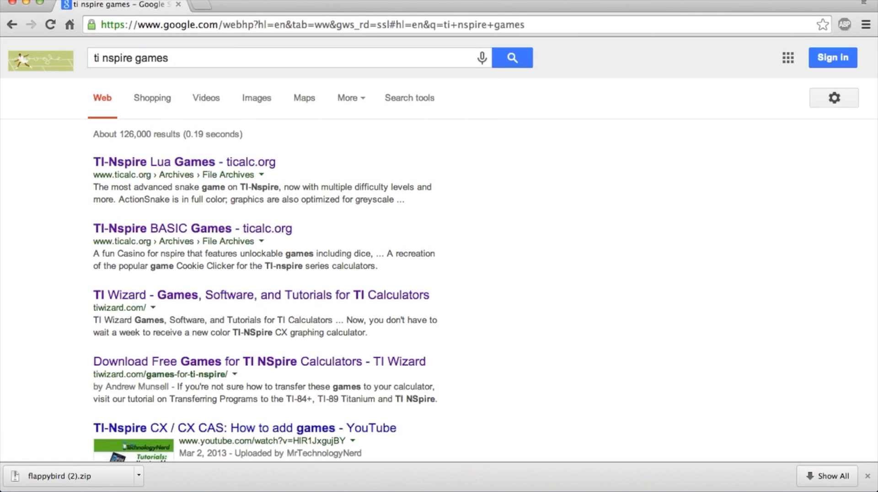
{"action": "left_click", "coordinate": [184, 162]}
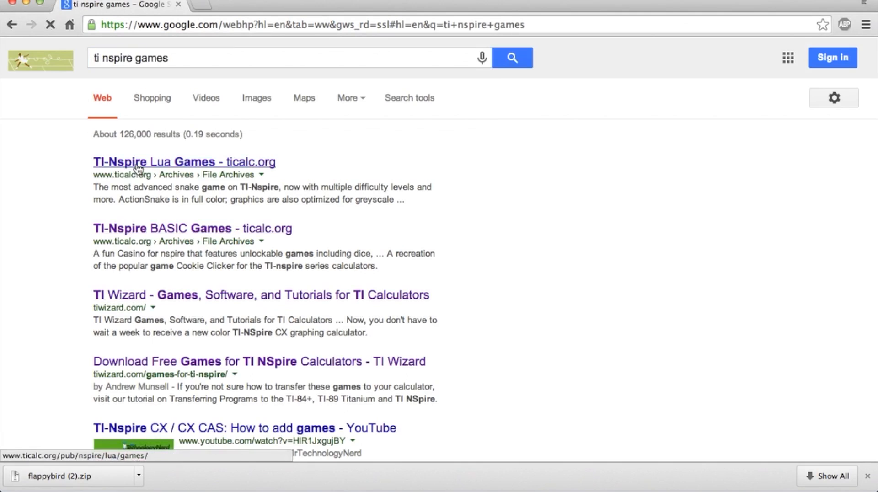
{"action": "left_click", "coordinate": [184, 162]}
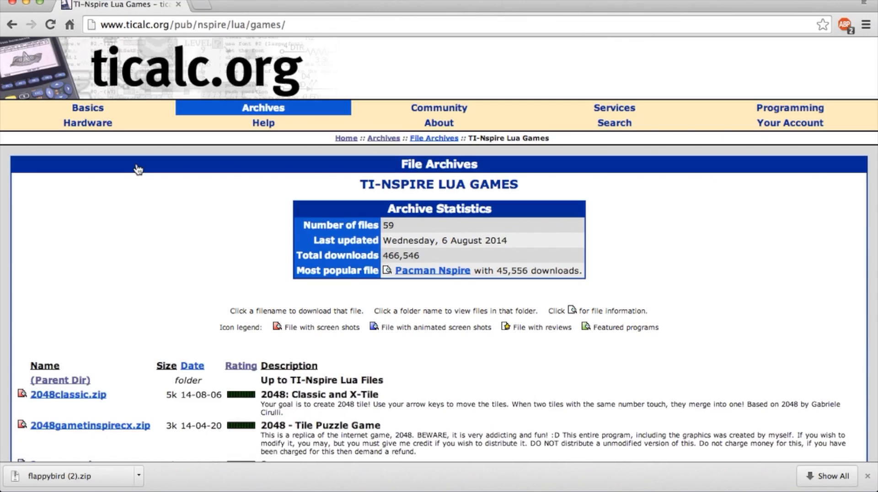
- Scroll through the archive's game file list to the Flappy Bird entry
{"action": "scroll", "scroll_direction": "down", "scroll_amount": 3}
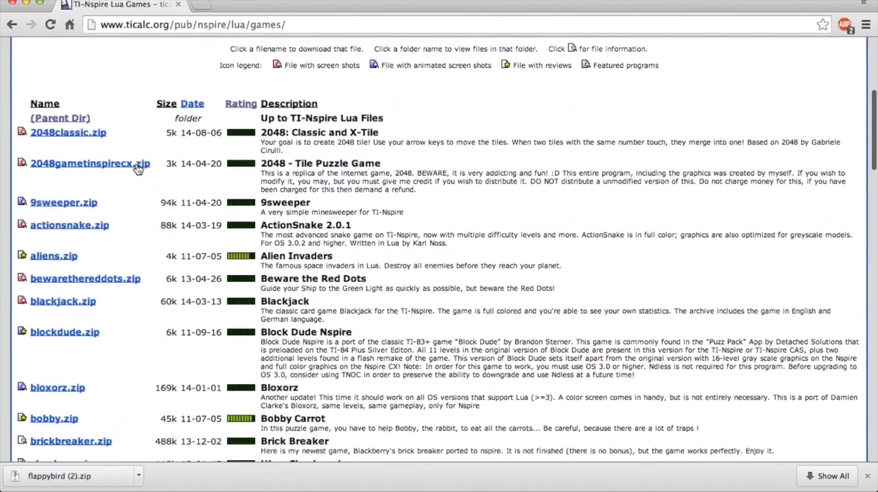
{"action": "scroll", "scroll_direction": "down", "scroll_amount": 3}
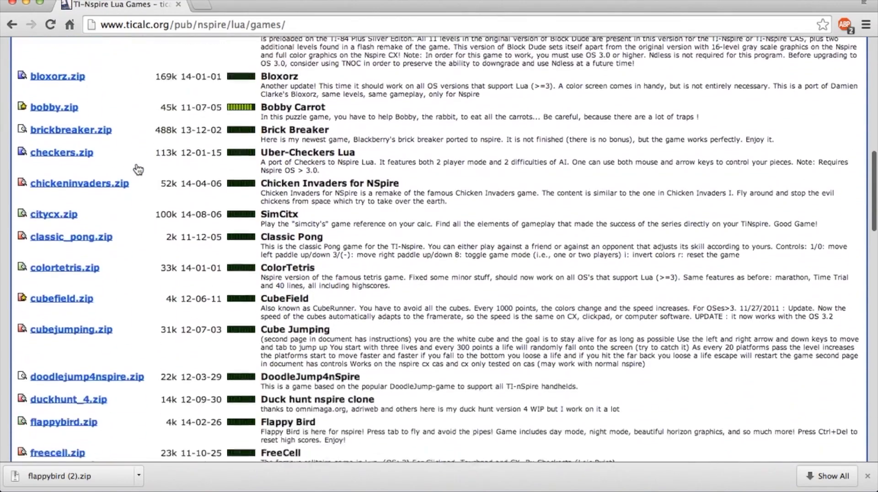
{"action": "scroll", "scroll_direction": "down", "scroll_amount": 3}
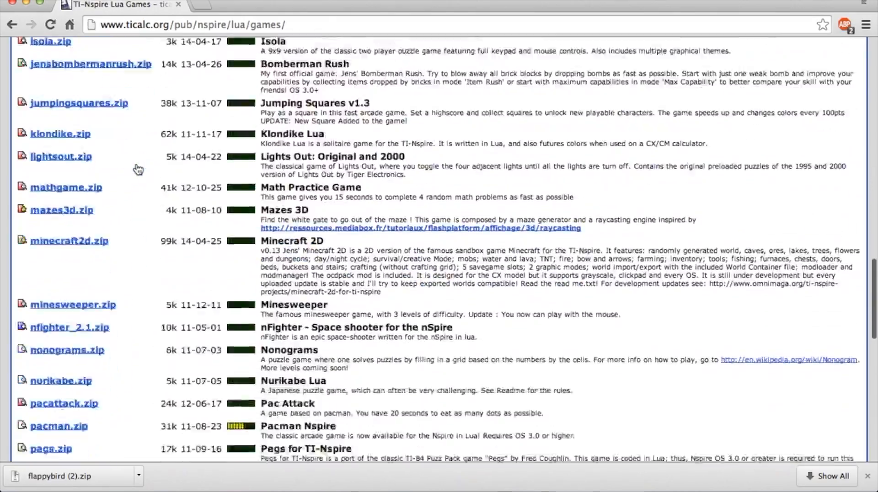
{"action": "scroll", "scroll_direction": "down", "scroll_amount": 3}
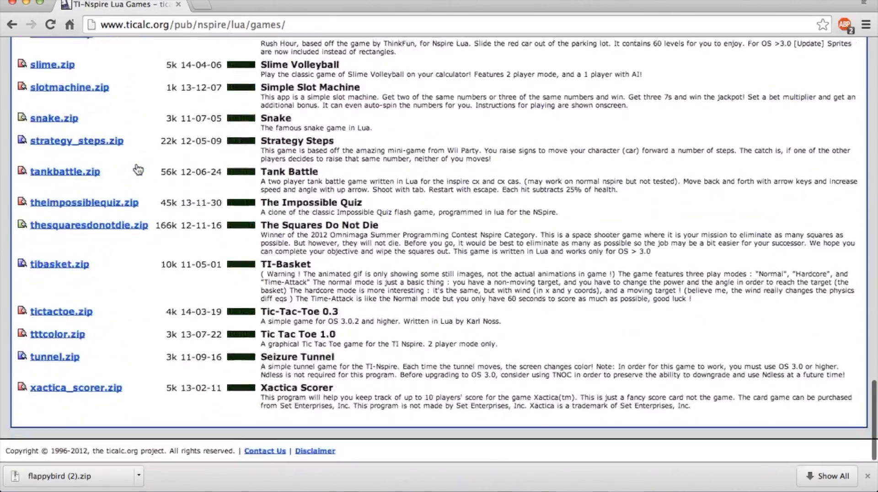
{"action": "scroll", "scroll_direction": "up", "scroll_amount": 3}
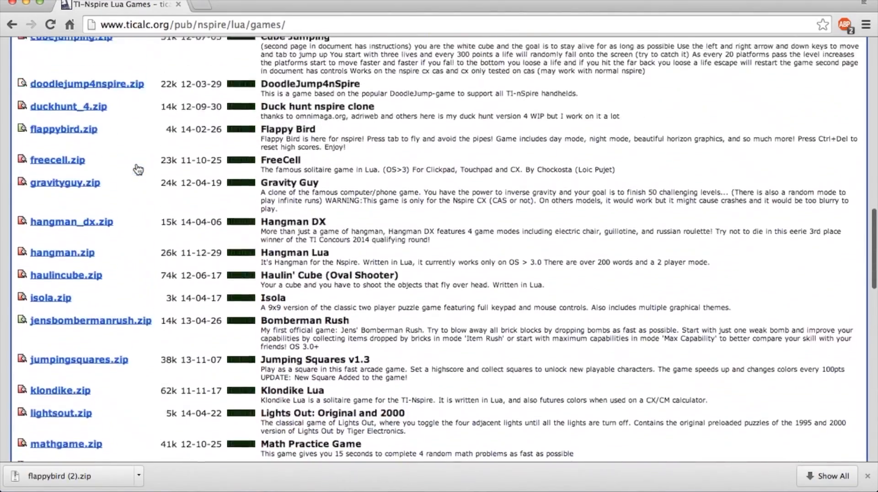
{"action": "scroll", "scroll_direction": "up", "scroll_amount": 3}
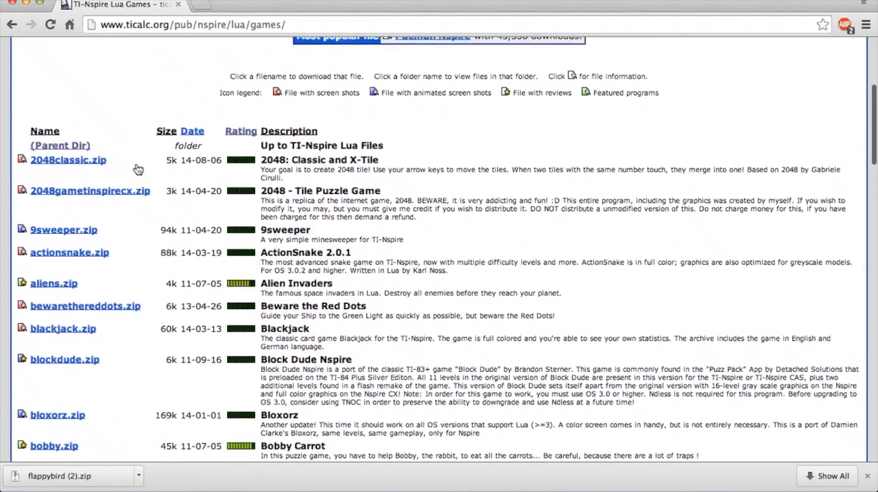
{"action": "scroll", "scroll_direction": "down", "scroll_amount": 3}
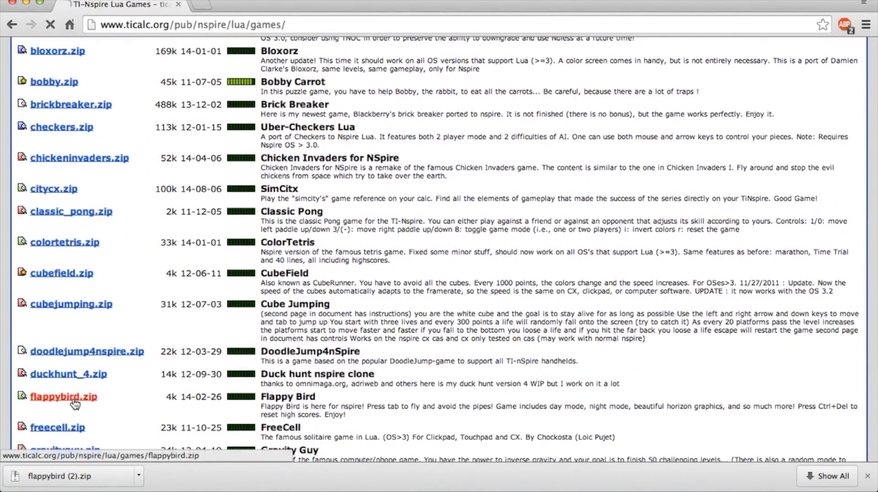
- Download the flappybird.zip game archive from ticalc.org
{"action": "left_click", "coordinate": [57, 427]}
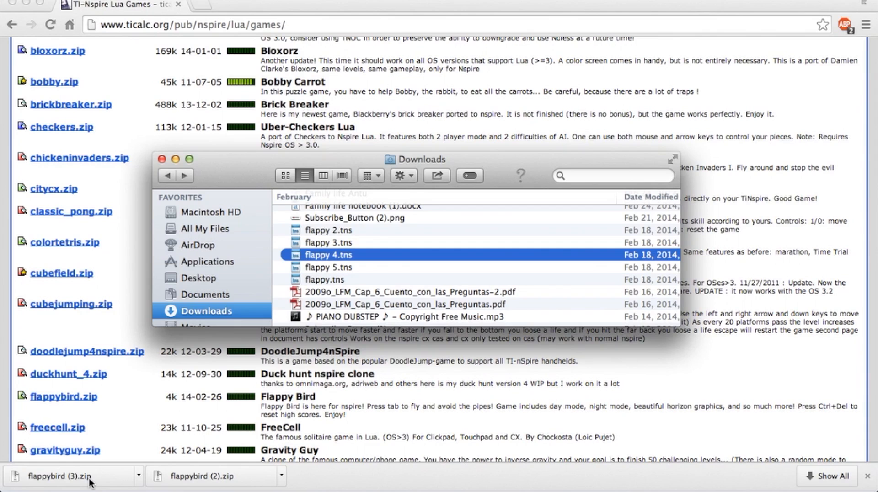
{"action": "mouse_move", "coordinate": [133, 420]}
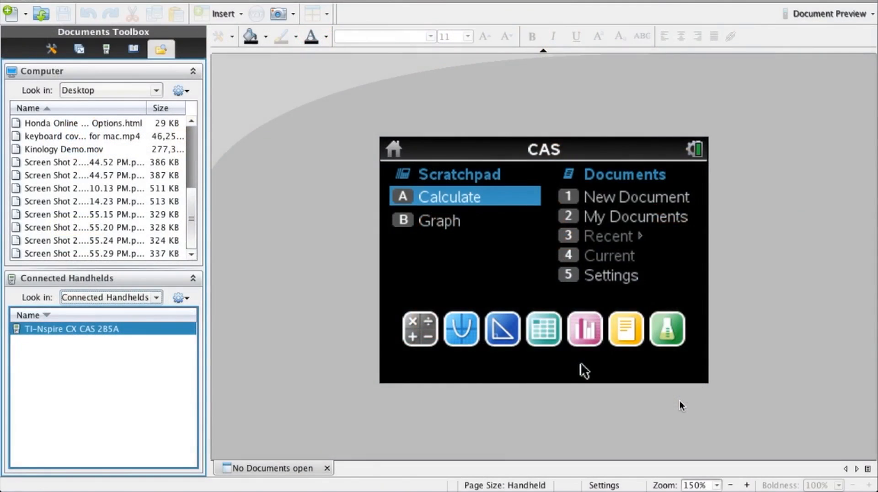
{"action": "mouse_move", "coordinate": [400, 332]}
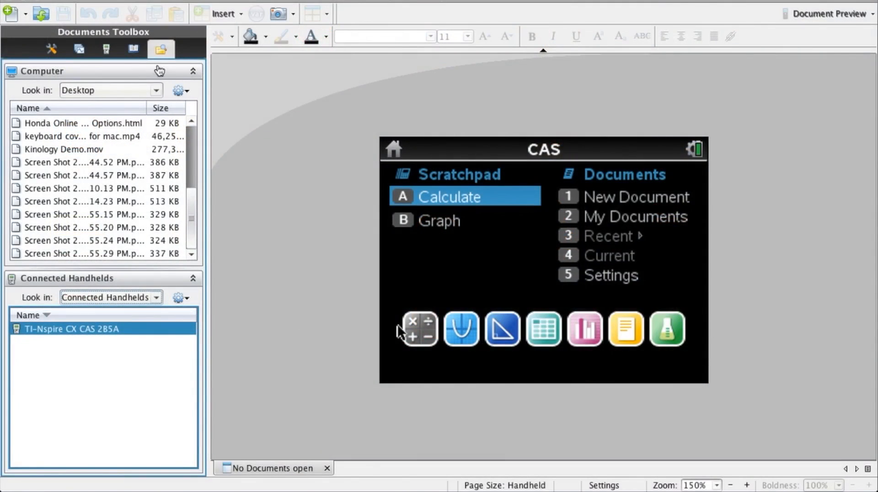
- Show the emulated handheld keypad and home screen in the Documents Toolbox
{"action": "left_click", "coordinate": [106, 49]}
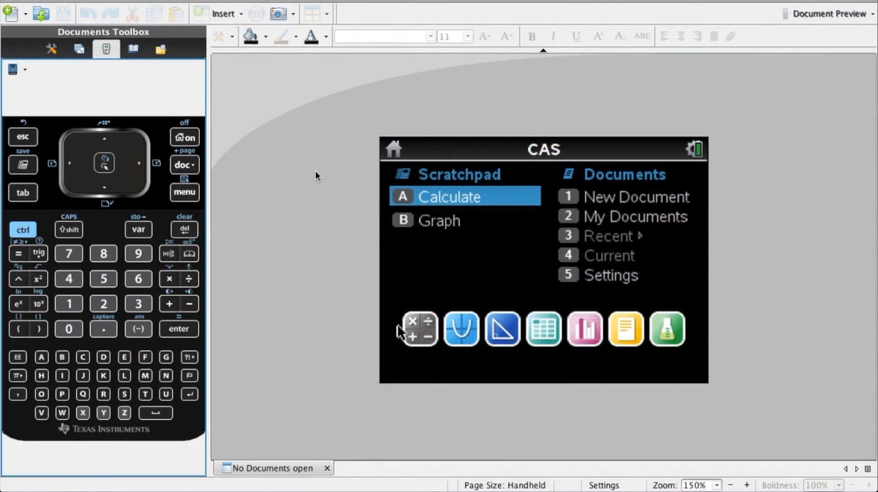
{"action": "mouse_move", "coordinate": [263, 123]}
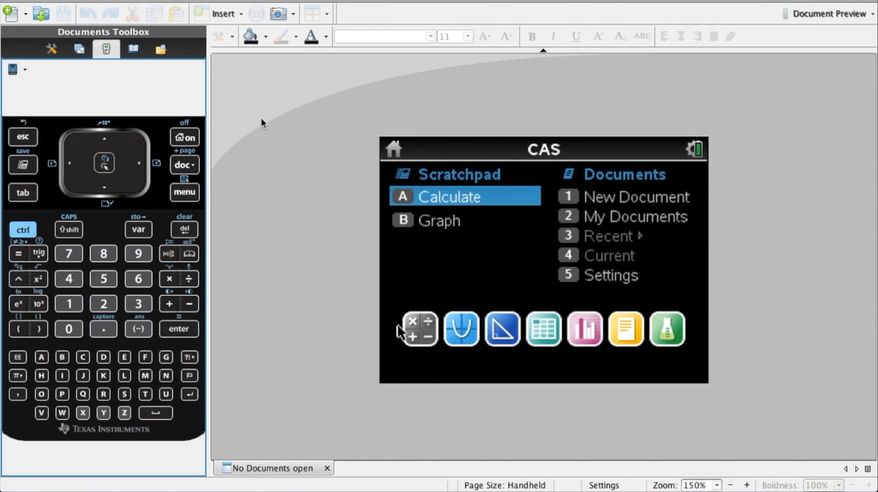
{"action": "left_click", "coordinate": [160, 48]}
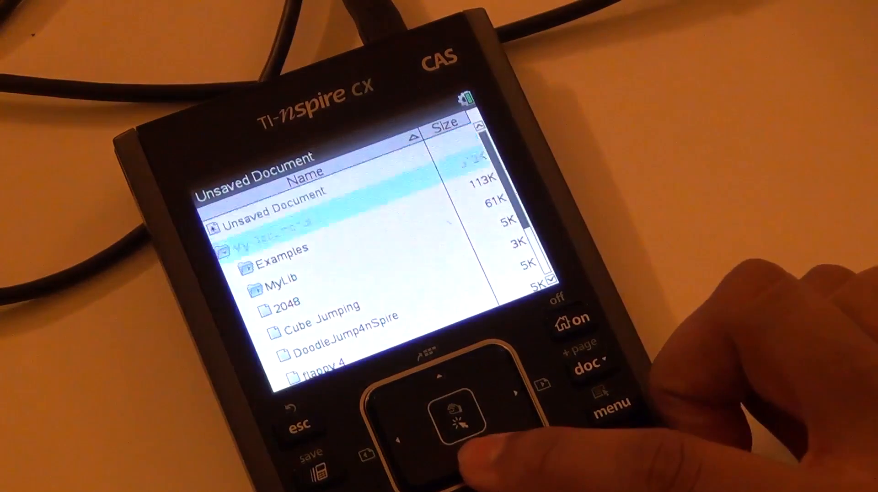
- Open flappy 4 from My Documents and play it until Game Over
{"action": "key", "text": "down"}
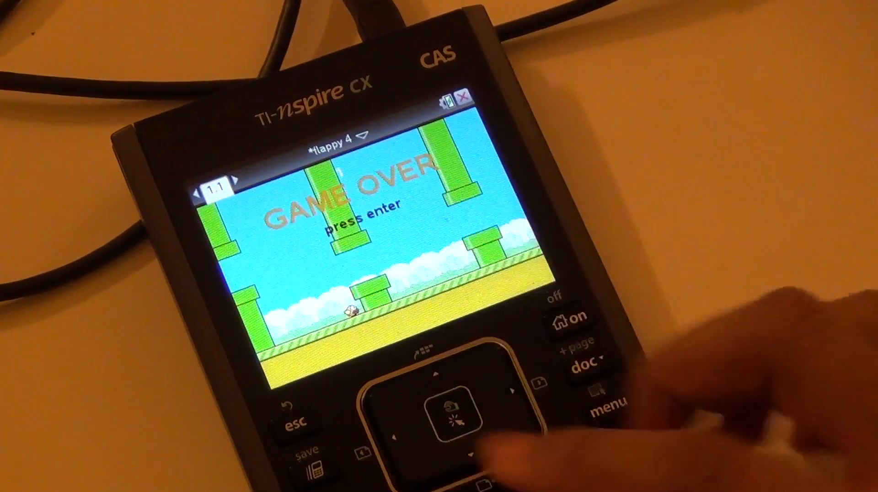
{"action": "key", "text": "enter"}
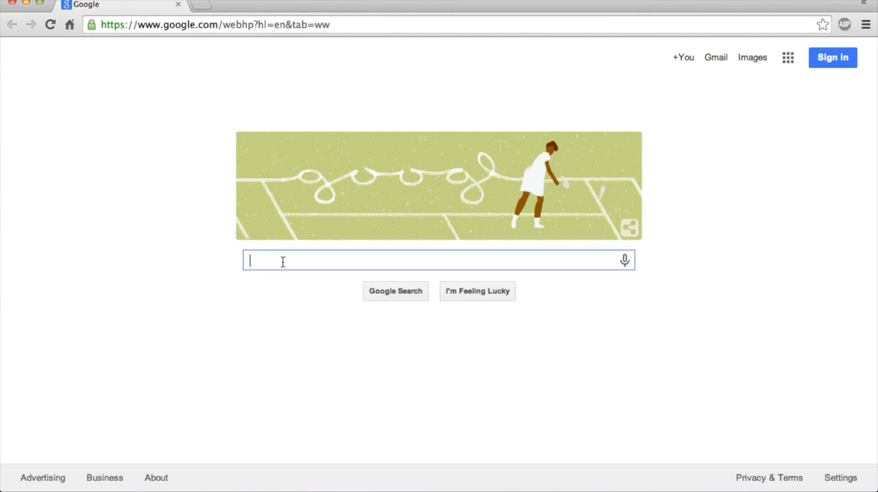
- Search Google for Golden Gate Bridge JPG images and open the first photo
{"action": "type", "text": "golden gate bridge jpg"}
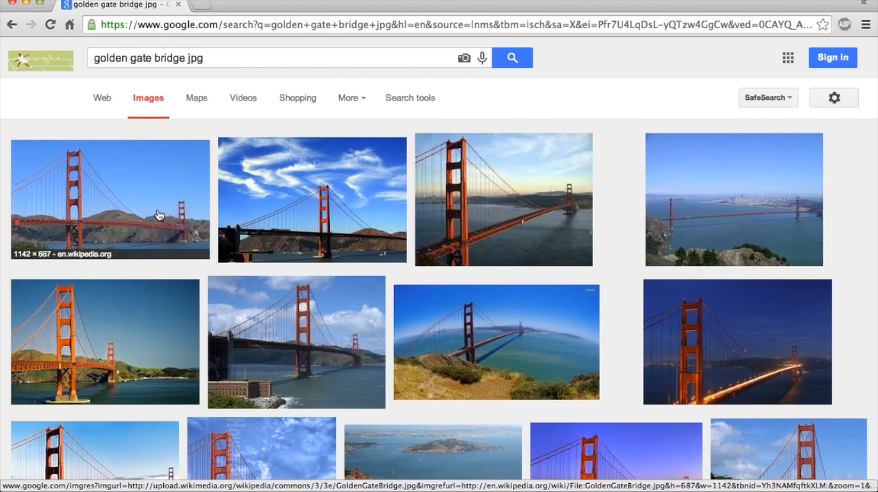
{"action": "left_click", "coordinate": [110, 200]}
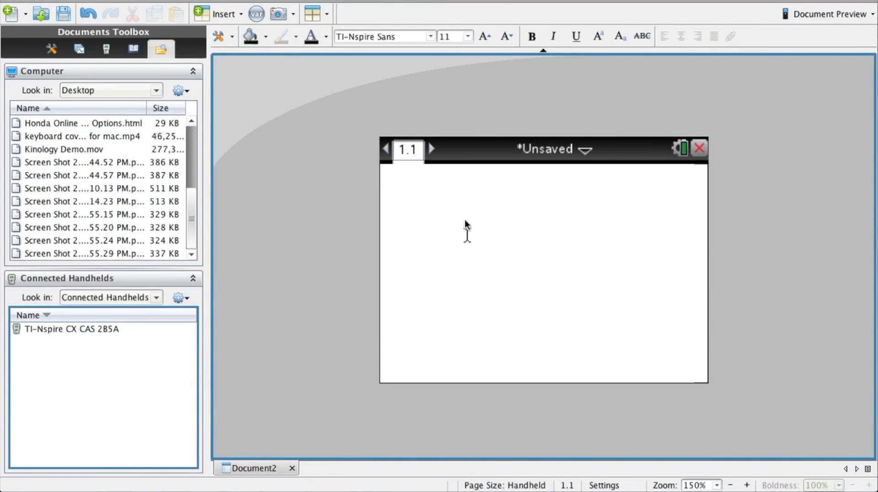
- Title the notes page 'golden gate' and insert GoldenGateBridge.jpg beneath it
{"action": "type", "text": "u"}
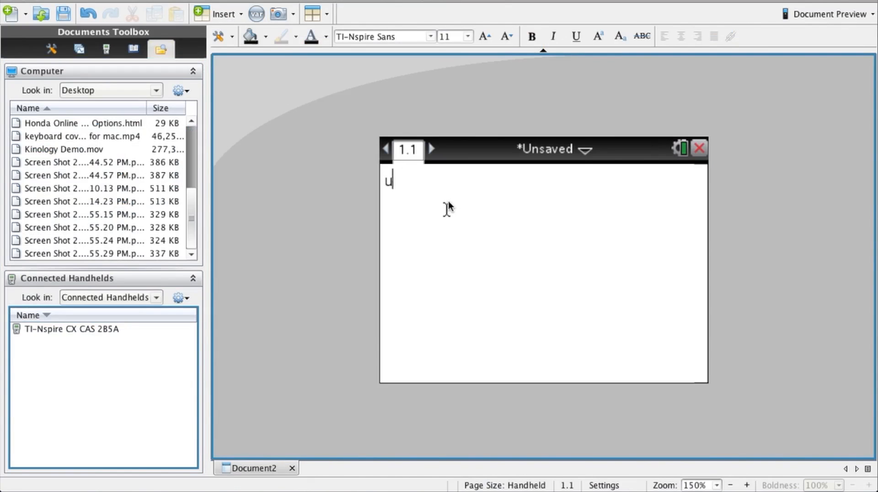
{"action": "type", "text": "golden gate"}
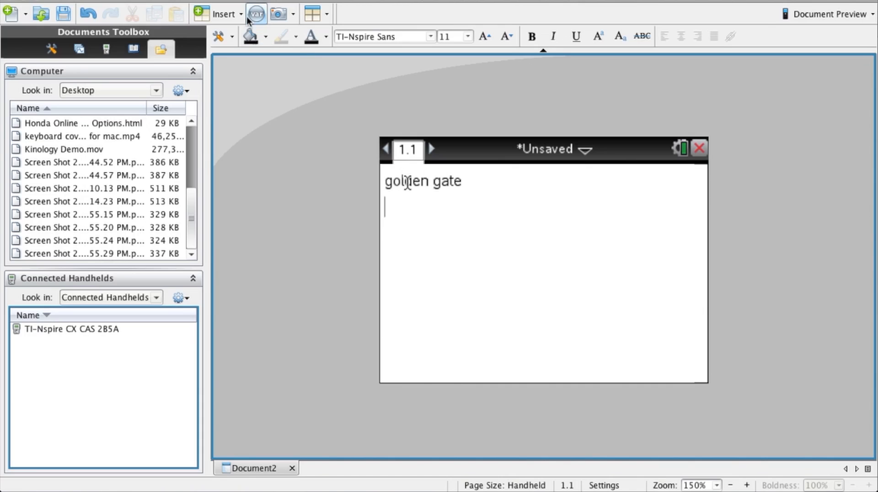
{"action": "left_click", "coordinate": [224, 14]}
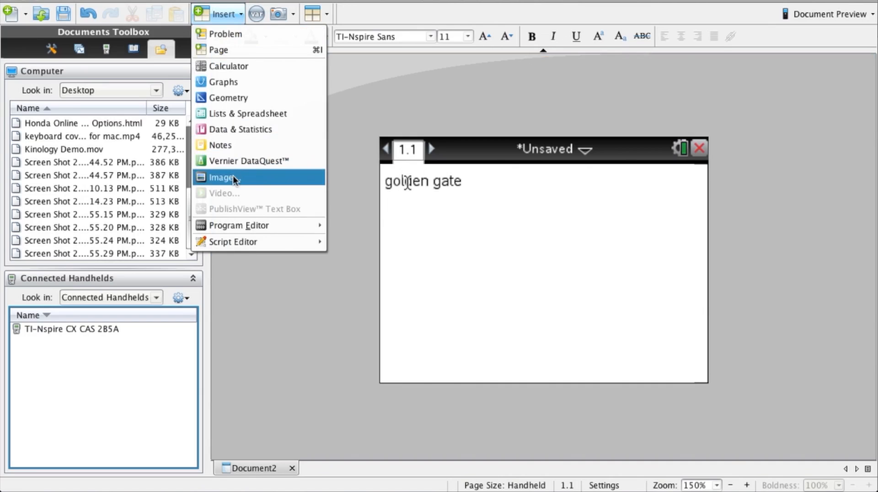
{"action": "left_click", "coordinate": [222, 177]}
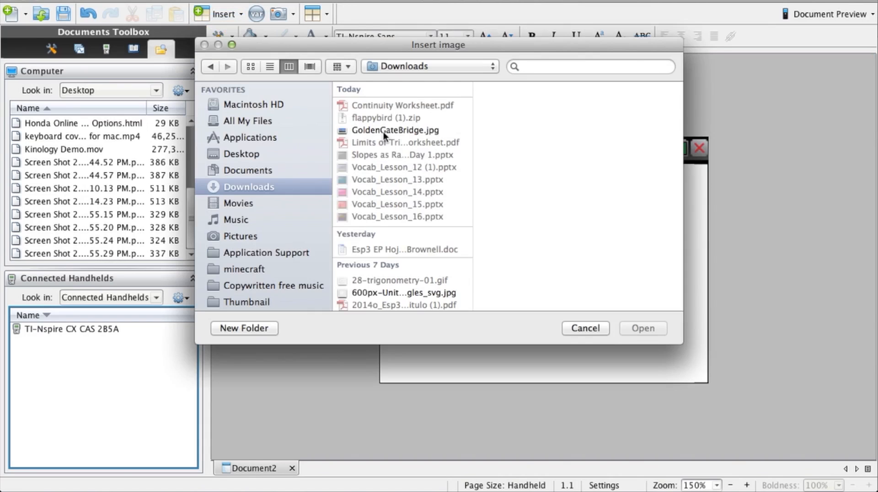
{"action": "left_click", "coordinate": [394, 130]}
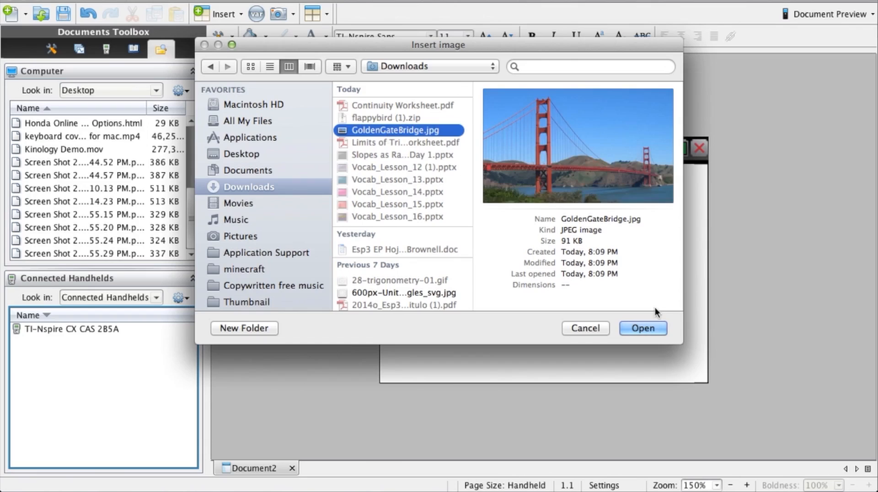
{"action": "left_click", "coordinate": [642, 328]}
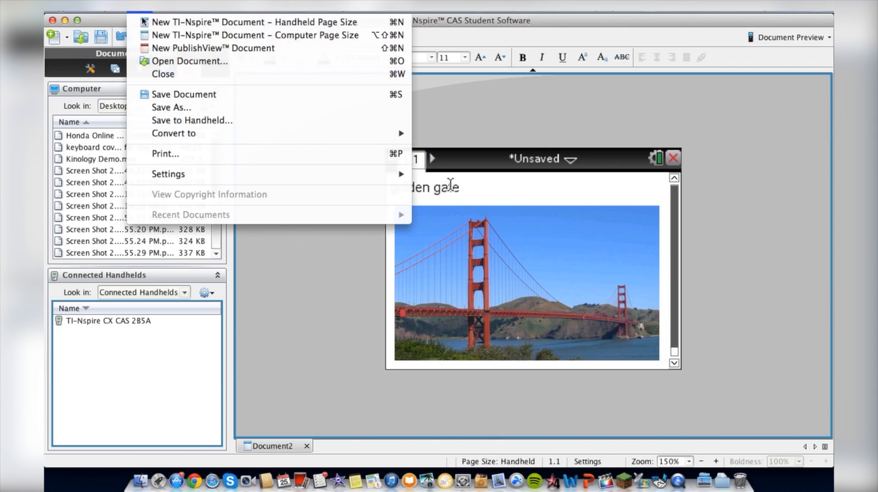
{"action": "mouse_move", "coordinate": [192, 119]}
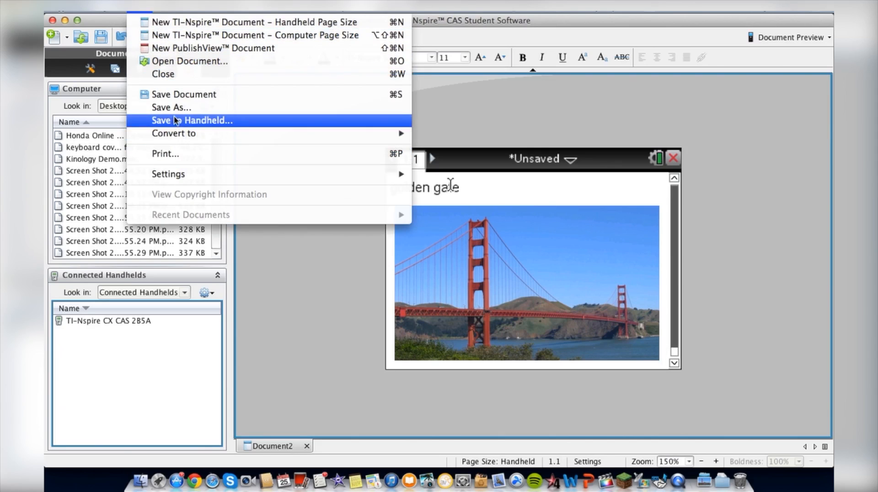
- Save the document as 'golden gate.tns' onto the connected TI-Nspire CX CAS handheld
{"action": "left_click", "coordinate": [192, 120]}
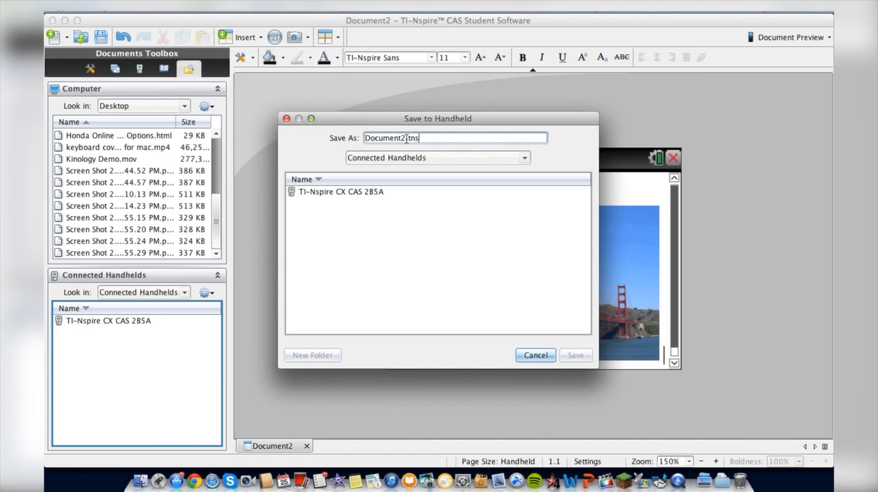
{"action": "type", "text": "golden gate"}
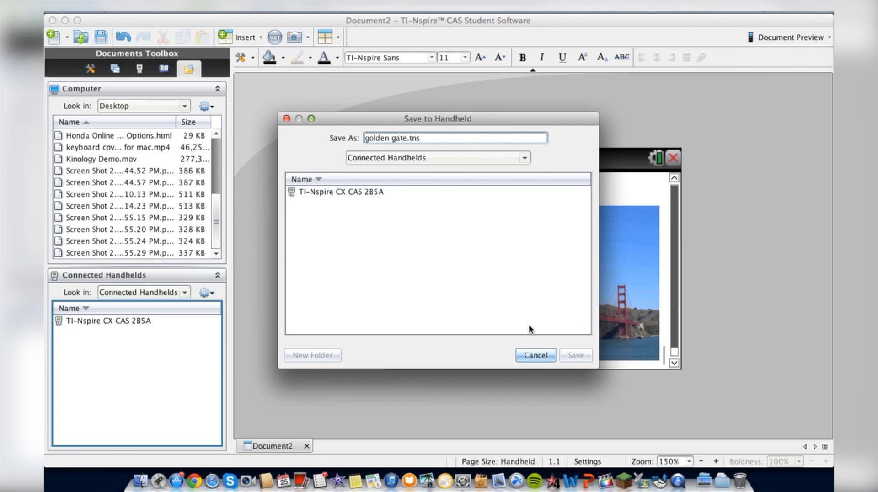
{"action": "left_click", "coordinate": [340, 191]}
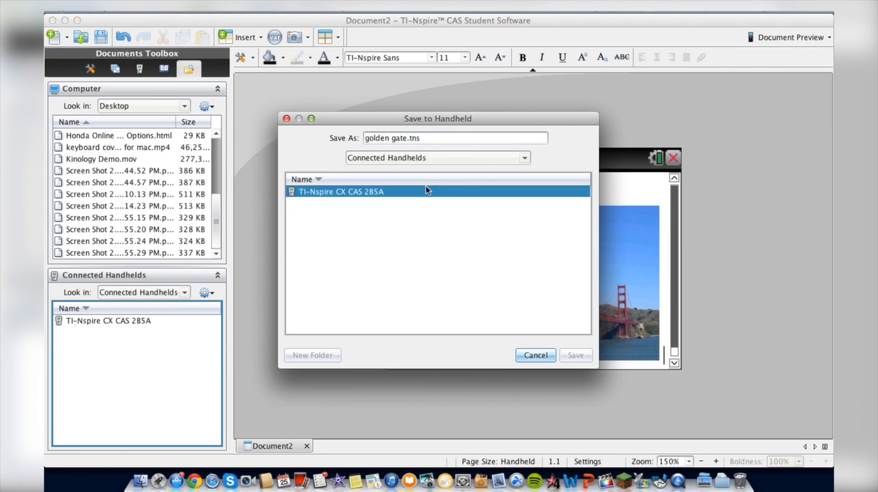
{"action": "double_click", "coordinate": [340, 191]}
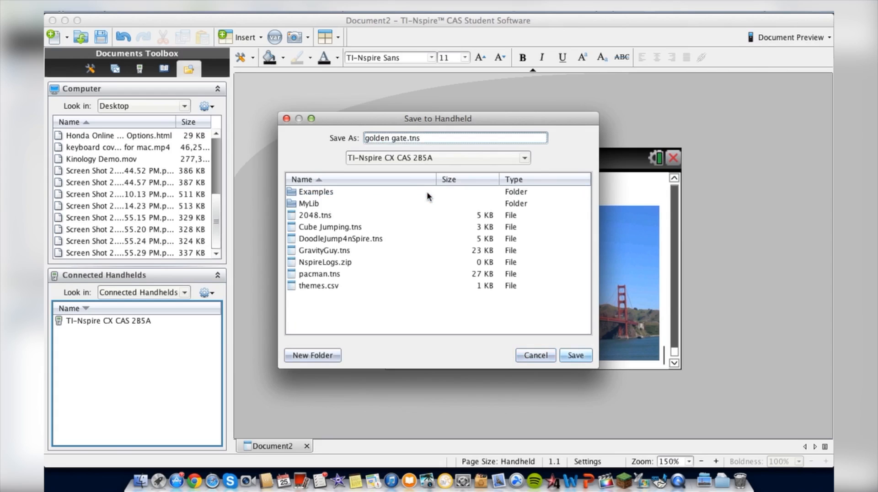
{"action": "left_click", "coordinate": [575, 354]}
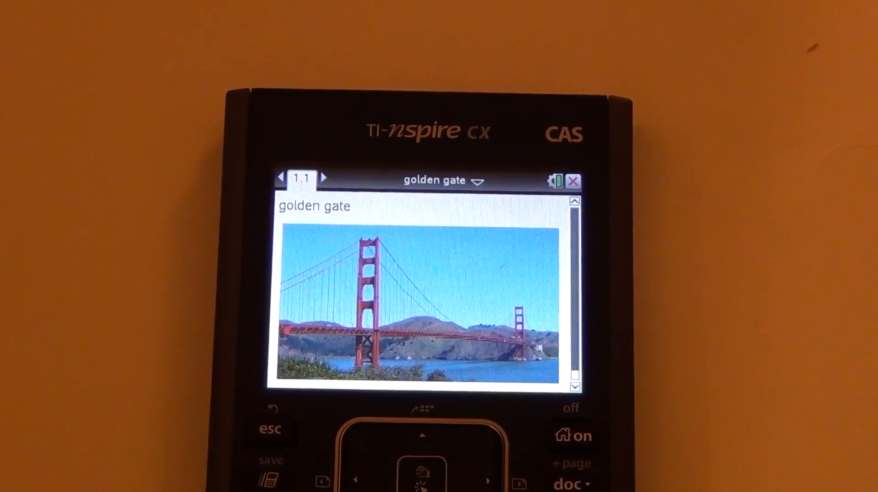